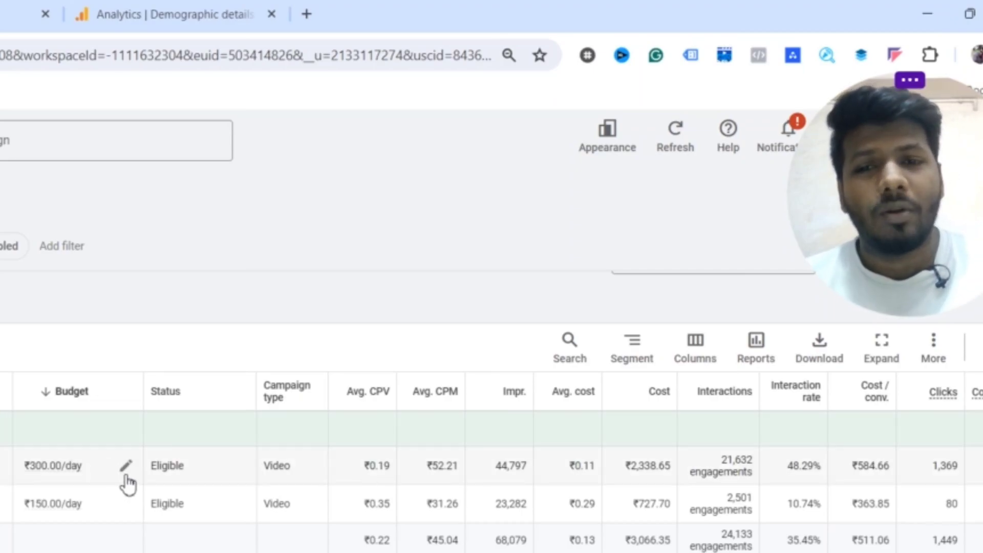
mouse_move(126, 504)
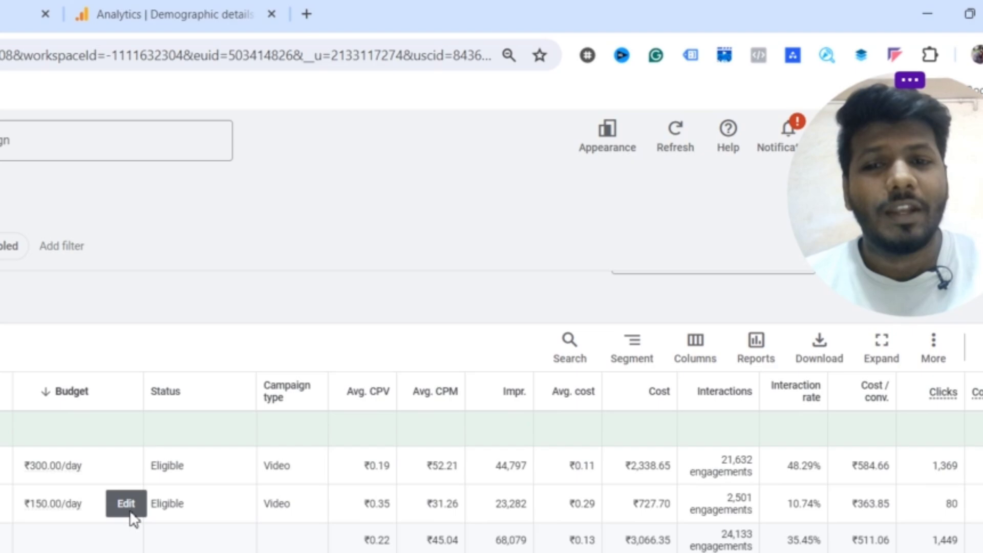
mouse_move(286, 496)
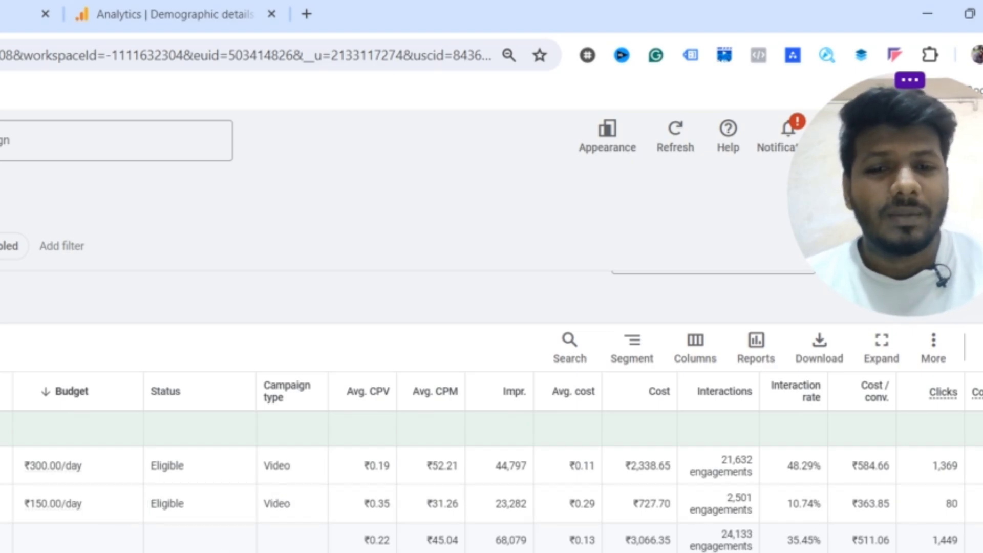
Expand Campaign 1 to reveal its Audience and Interest Based Targeting (Google Analytics) branch
scroll("right", 3)
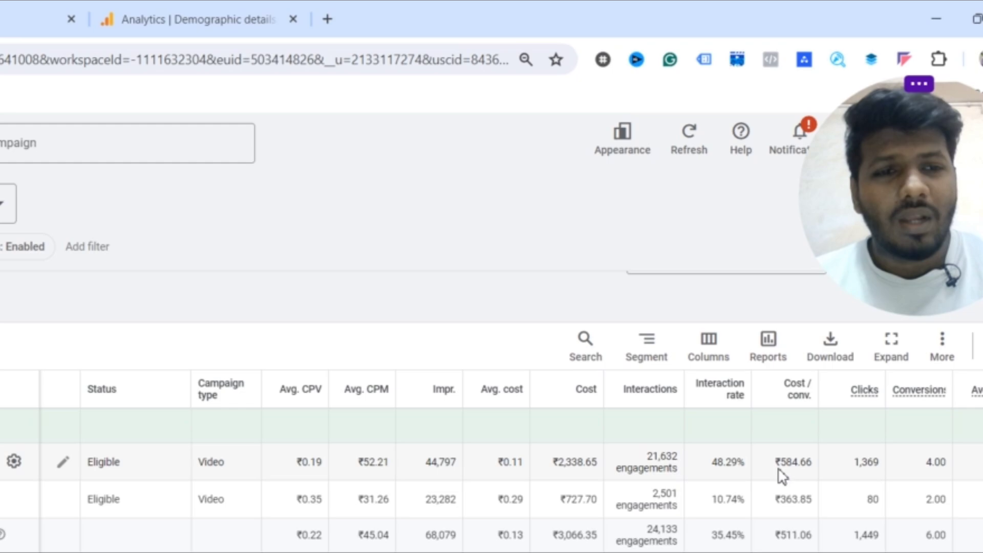
mouse_move(819, 479)
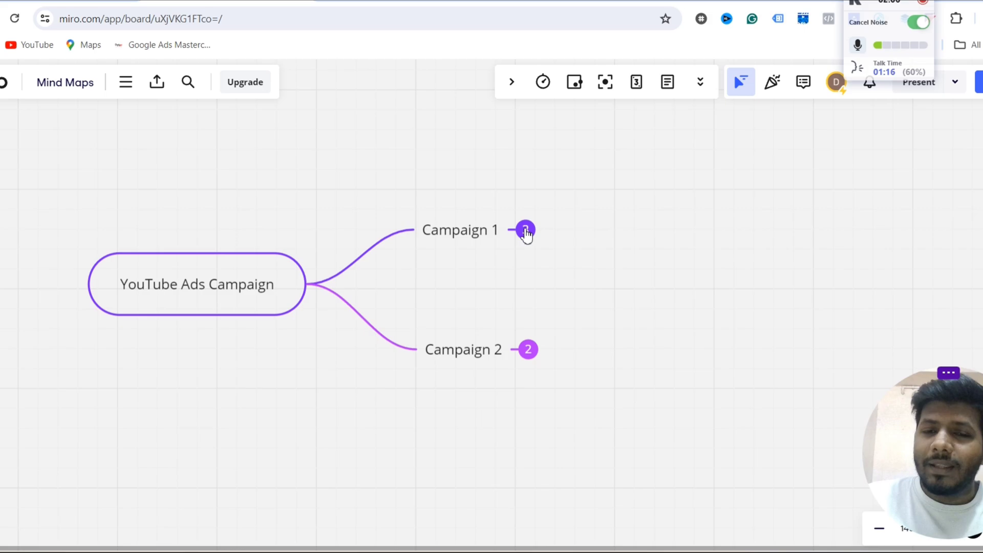
left_click(524, 229)
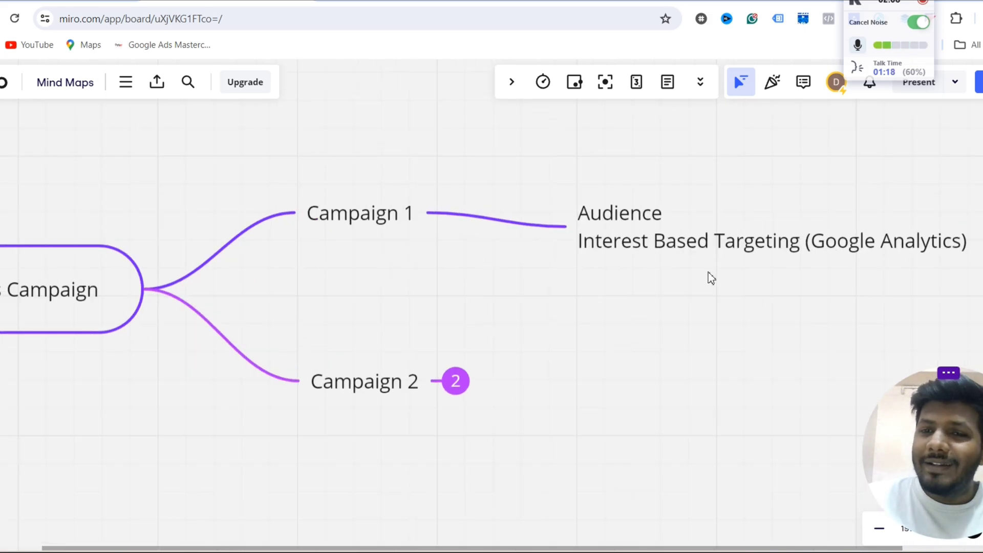
mouse_move(734, 278)
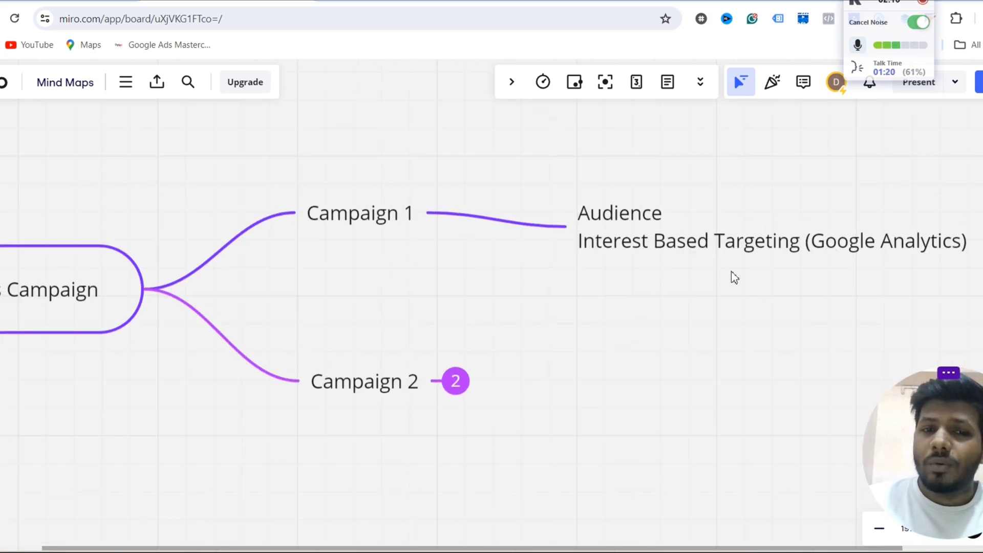
mouse_move(853, 254)
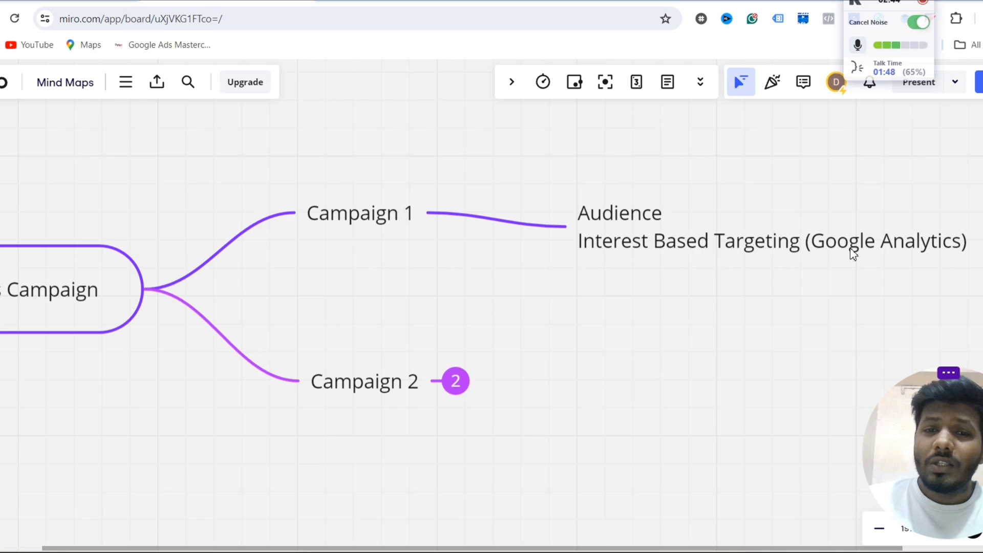
mouse_move(508, 297)
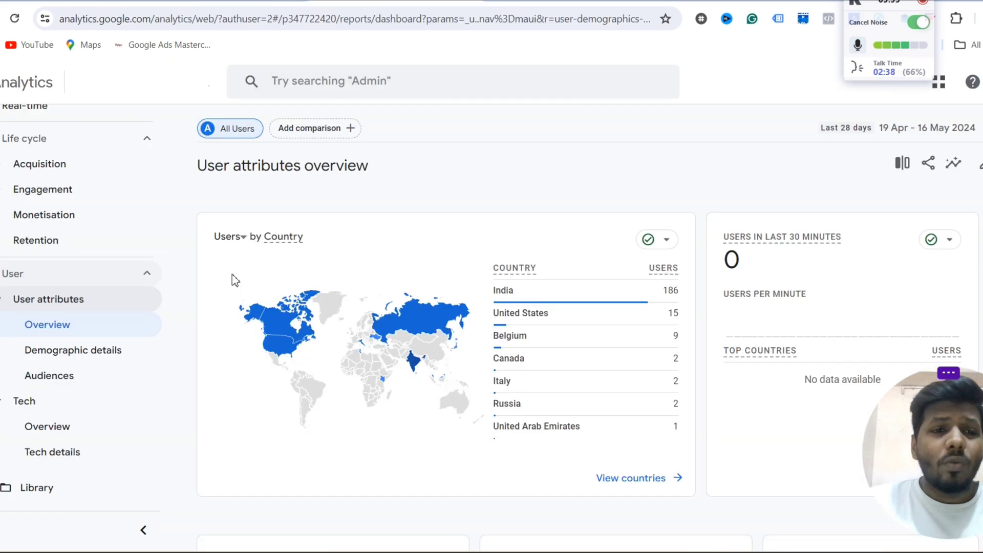
mouse_move(63, 321)
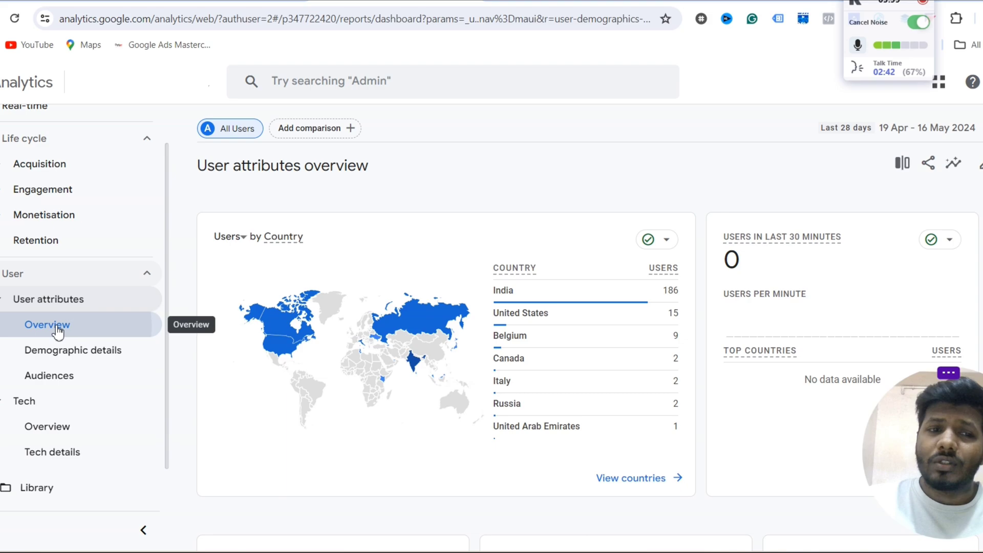
Reach the Users by Interests card and view the full Demographic details: Interests report
scroll("down", 3)
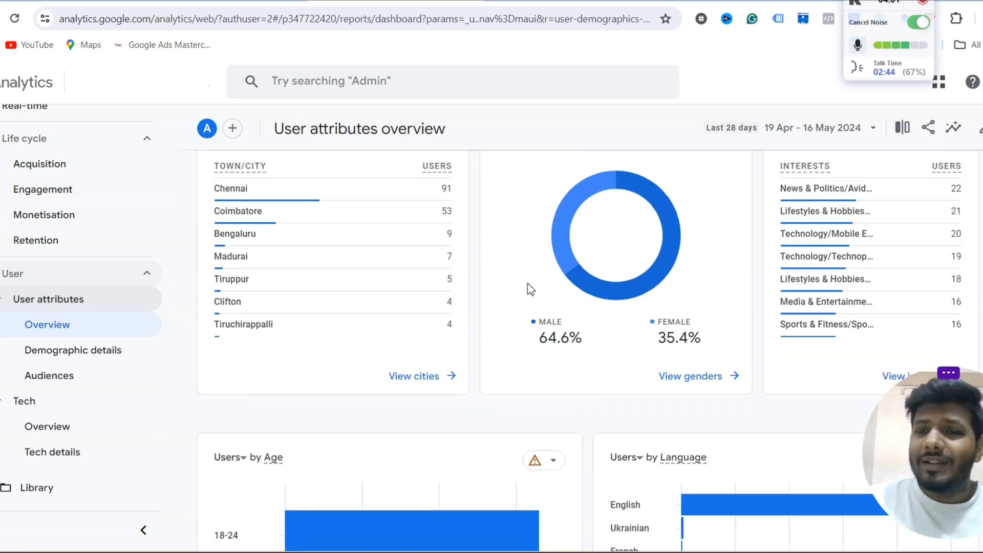
scroll("up", 3)
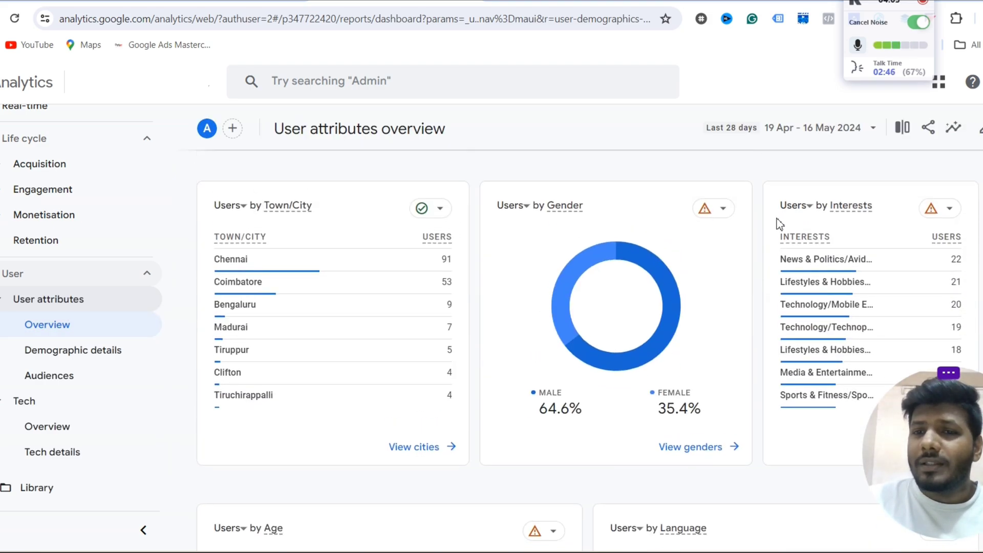
scroll("down", 3)
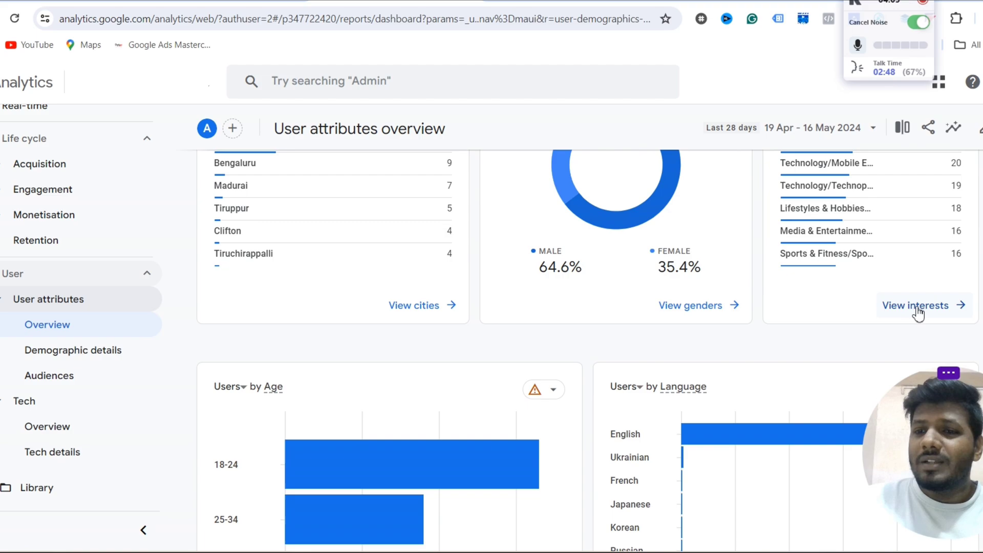
left_click(915, 305)
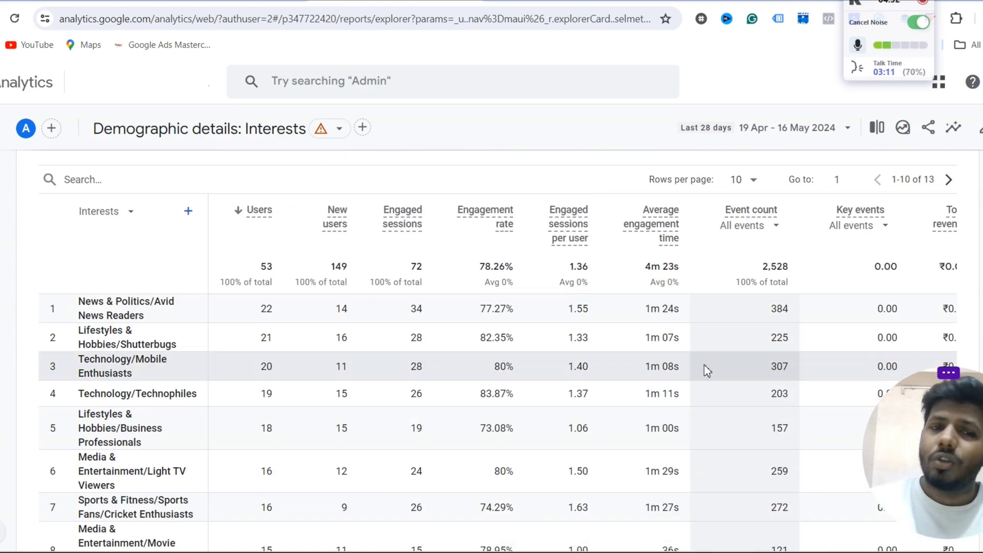
mouse_move(618, 370)
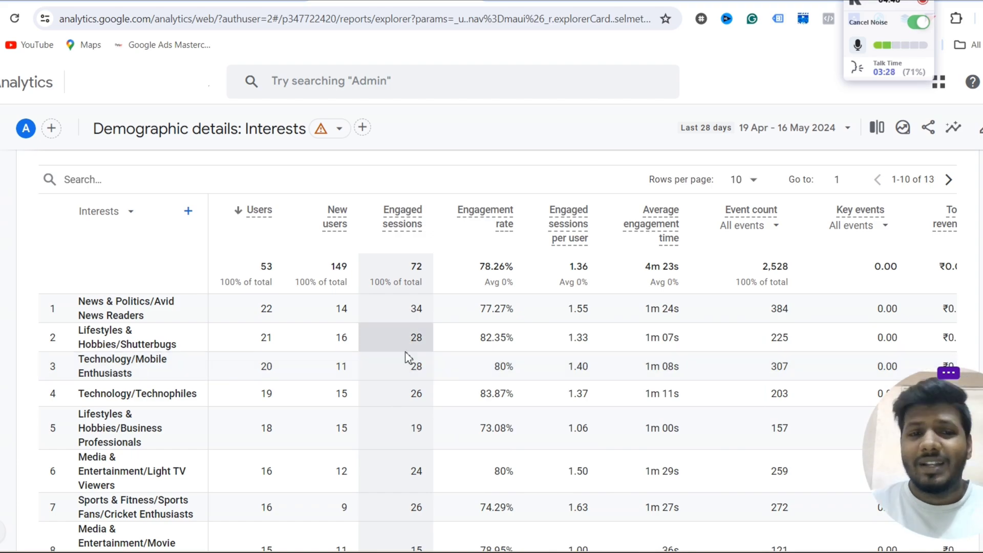
mouse_move(299, 396)
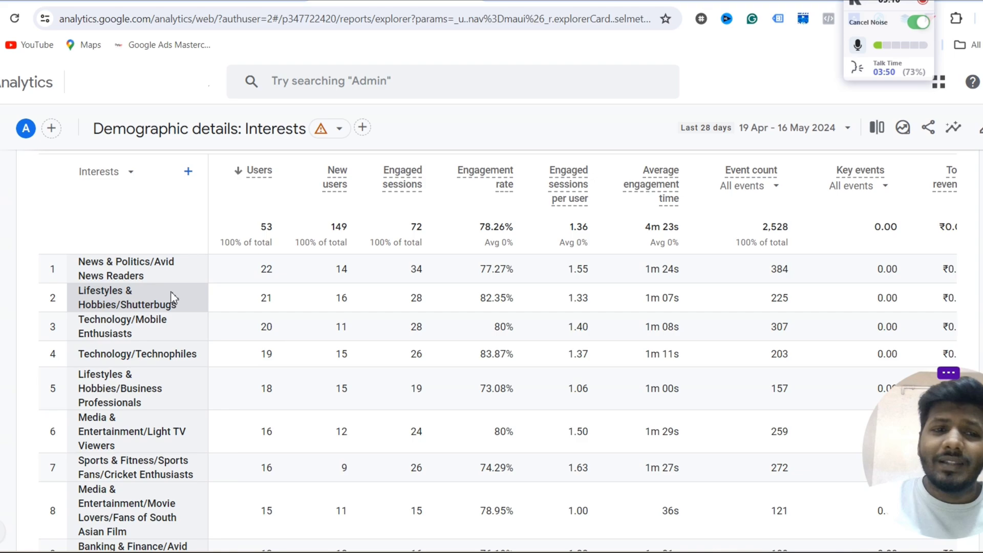
mouse_move(166, 348)
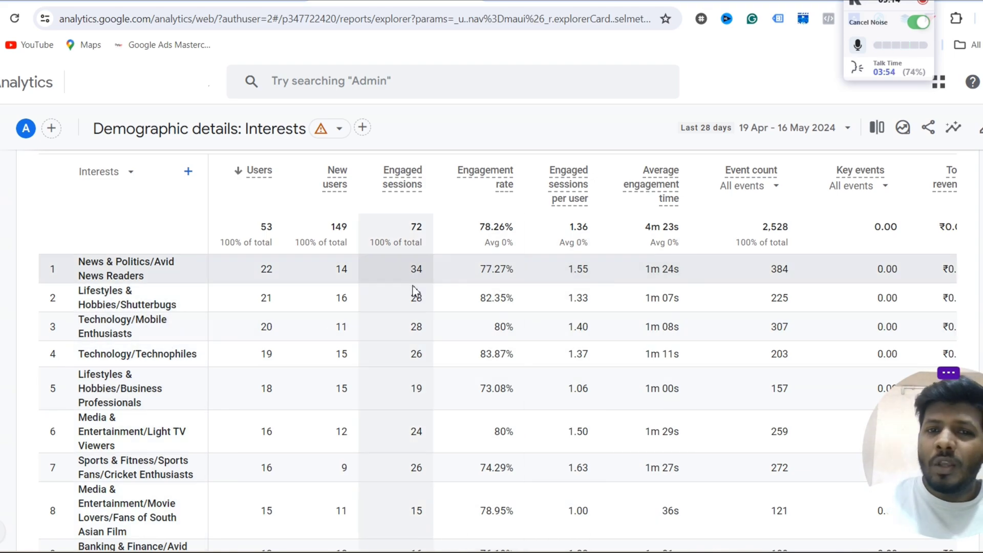
left_click(484, 170)
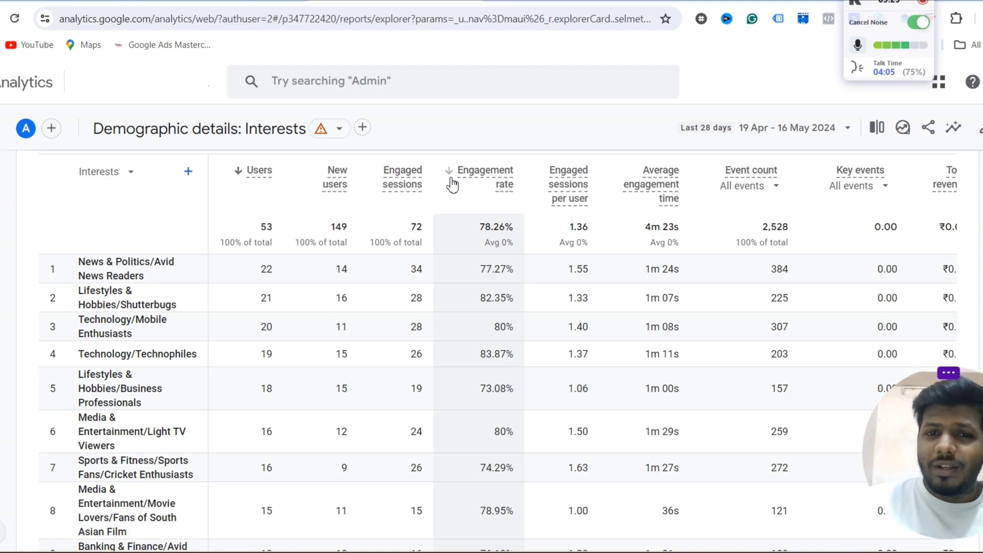
left_click(487, 177)
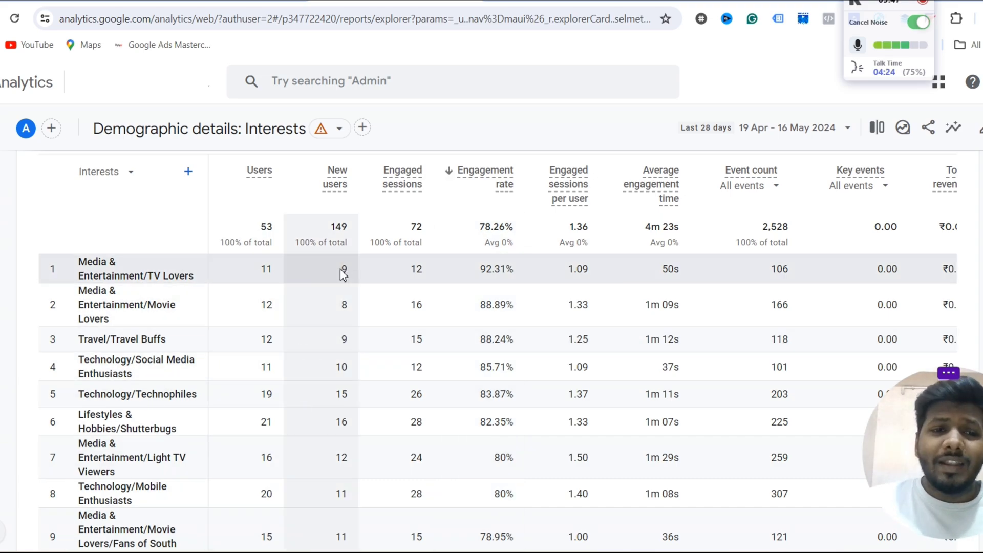
mouse_move(479, 275)
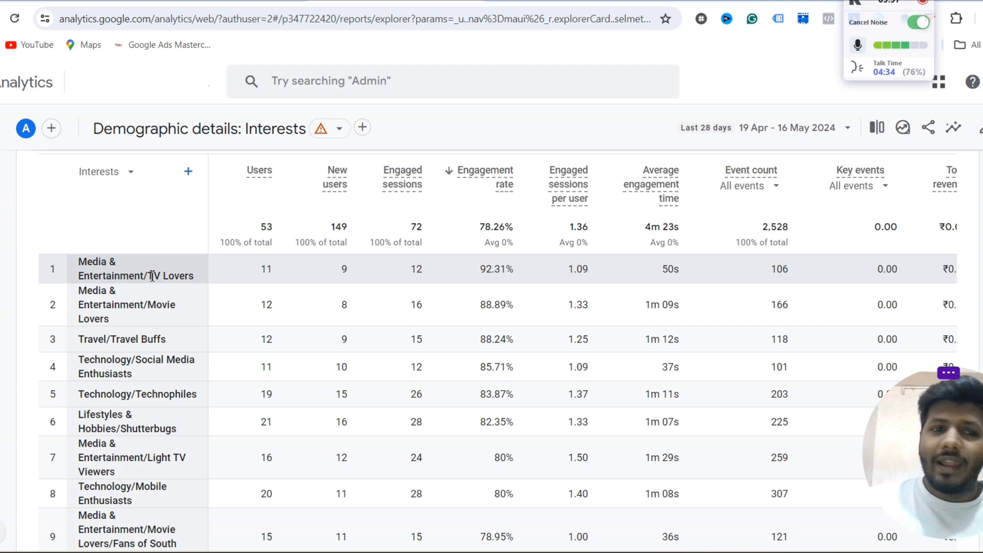
mouse_move(124, 339)
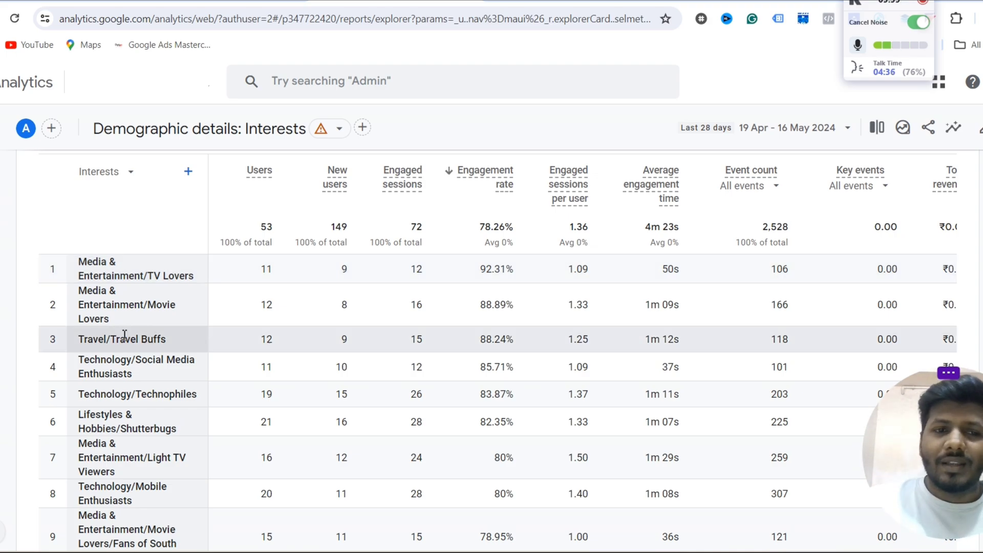
mouse_move(169, 304)
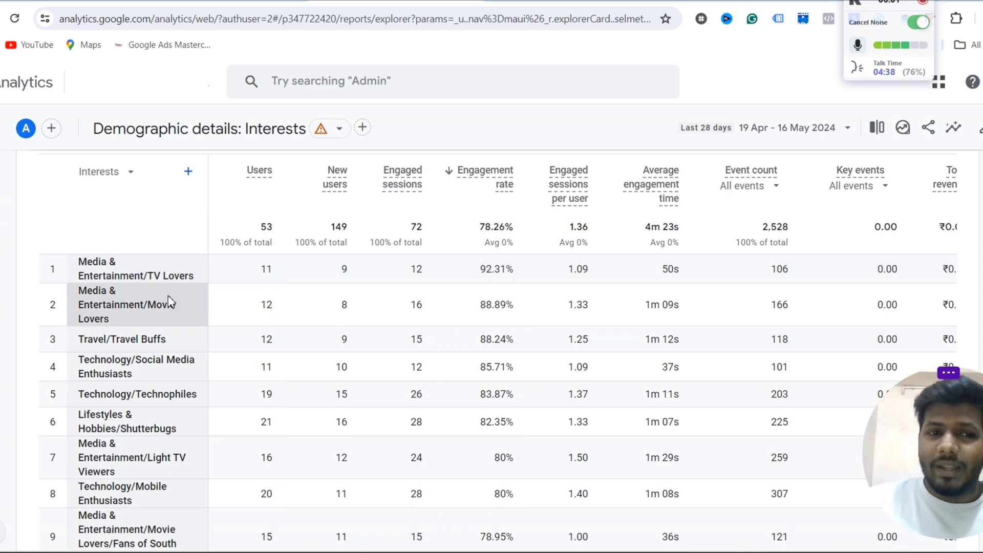
scroll("down", 3)
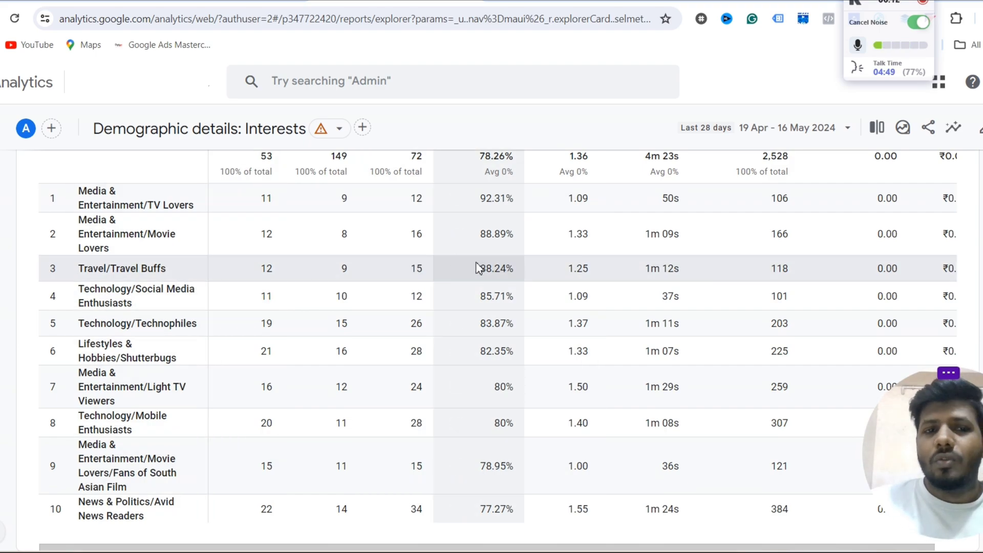
mouse_move(458, 259)
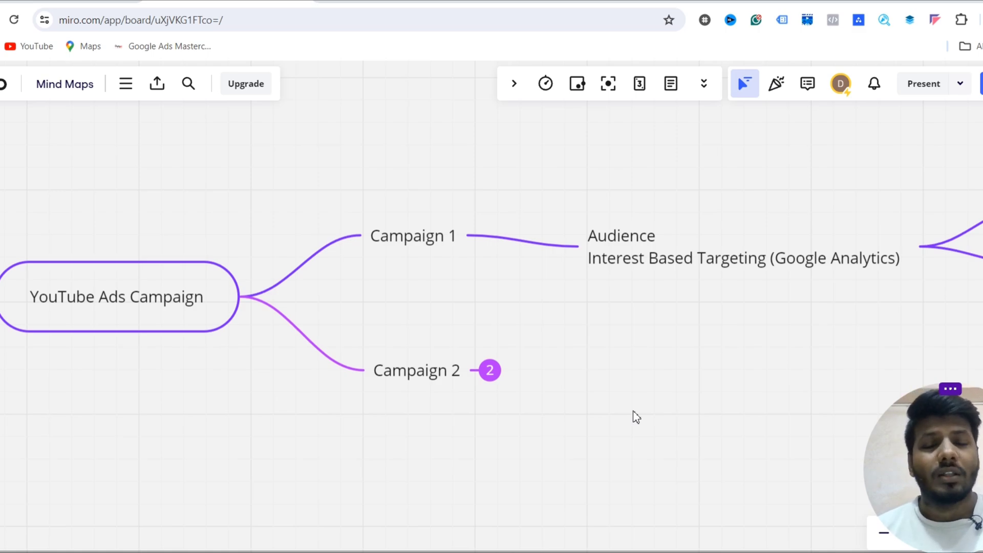
mouse_move(437, 429)
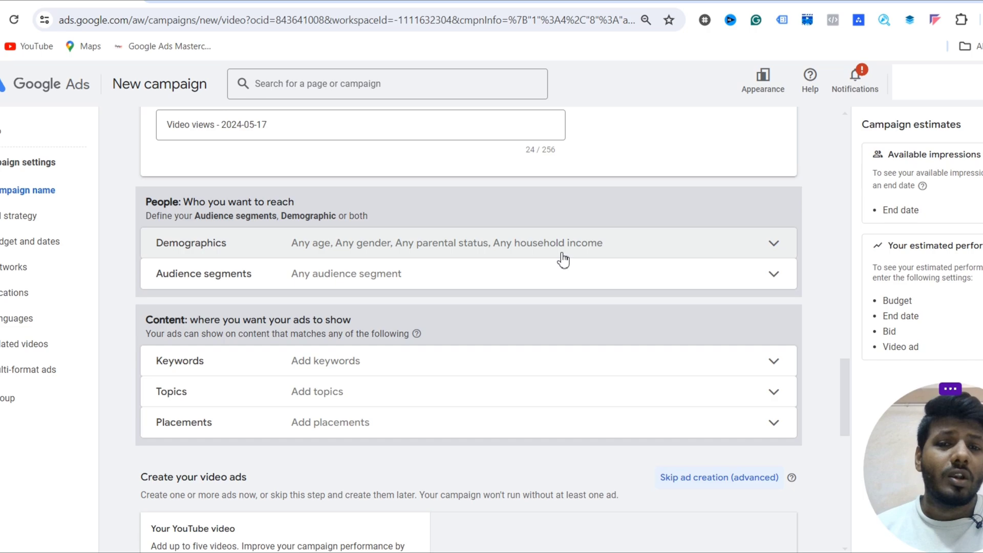
Expand Demographics and review the Audience segments Browse list down to the Keywords content section
left_click(773, 242)
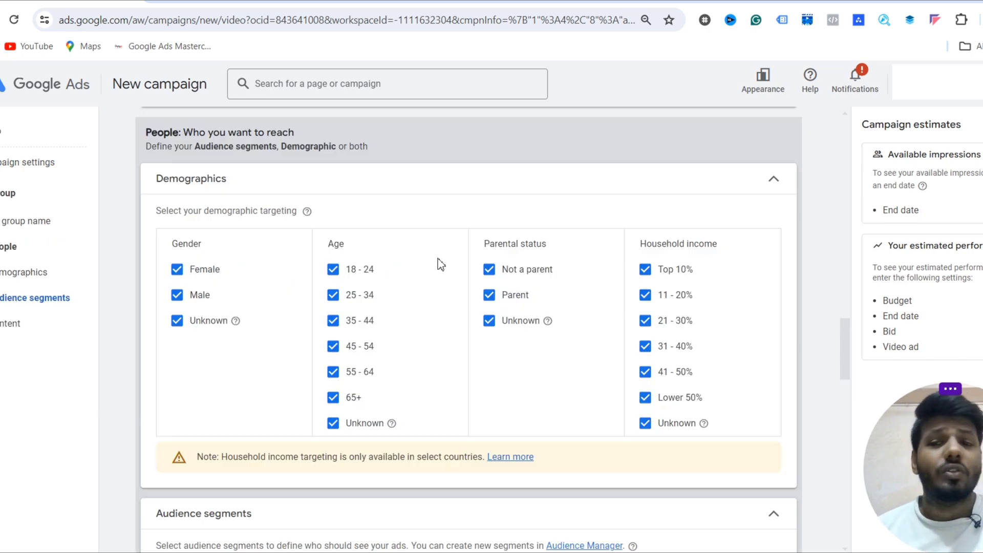
scroll("down", 3)
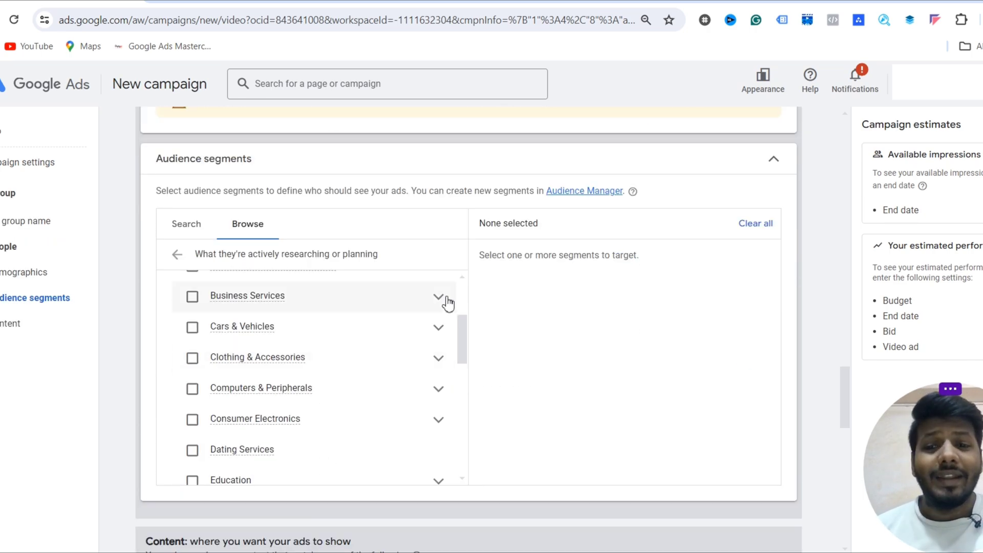
scroll("down", 3)
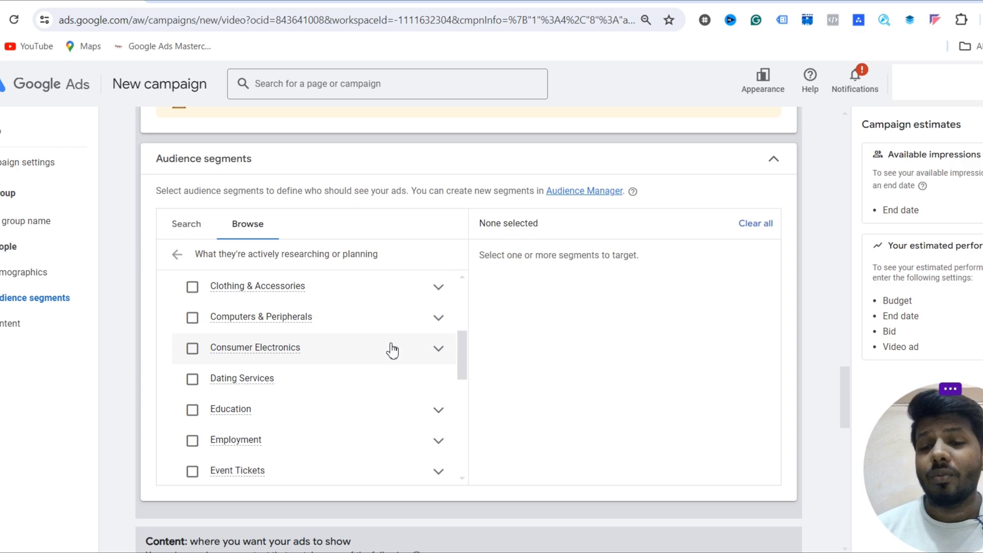
scroll("down", 3)
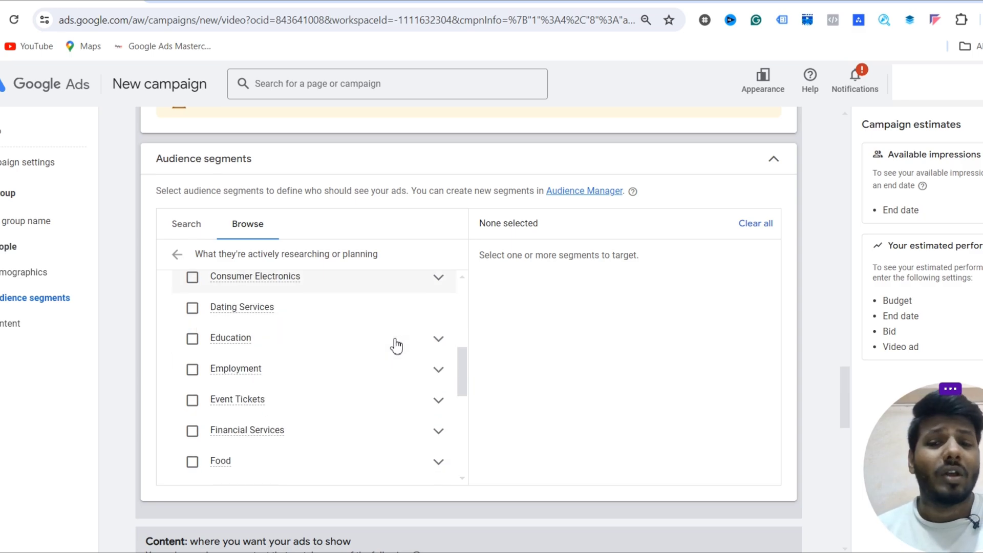
scroll("down", 3)
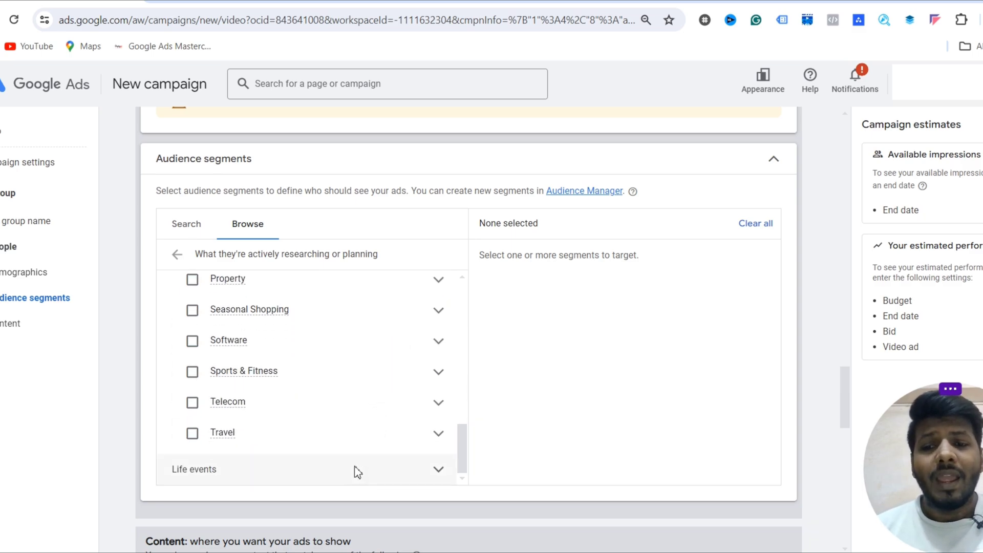
scroll("down", 3)
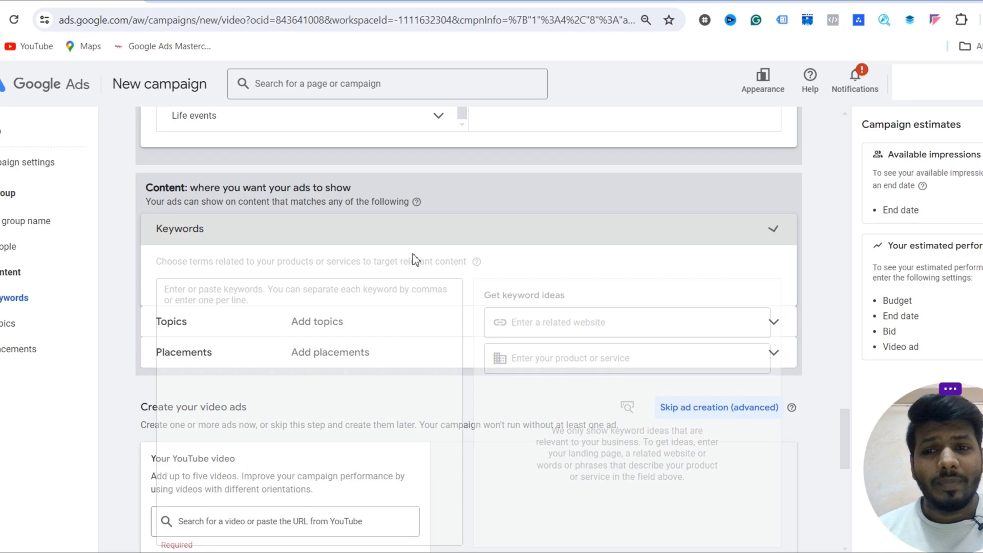
Expand Topics, browse the available topic categories, then collapse Topics again
left_click(316, 320)
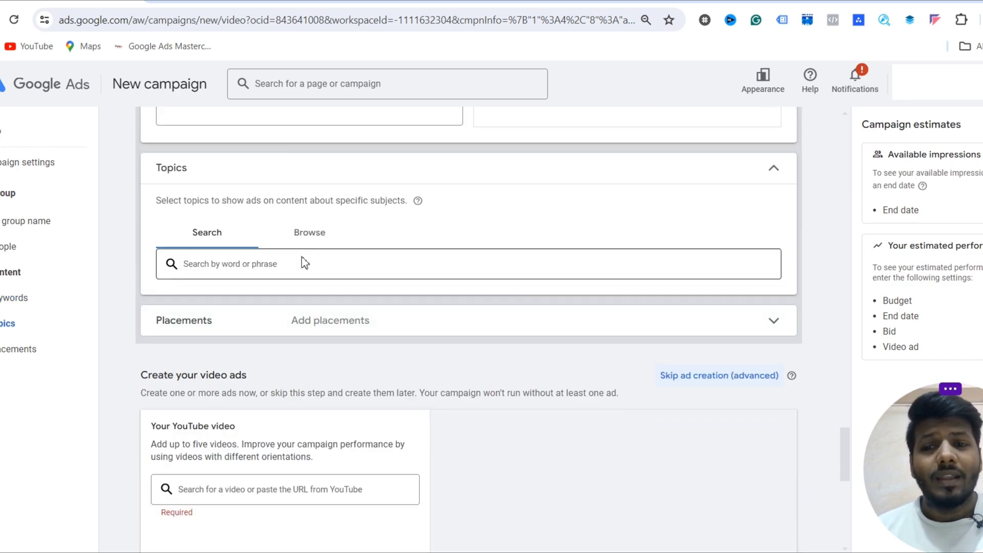
left_click(309, 232)
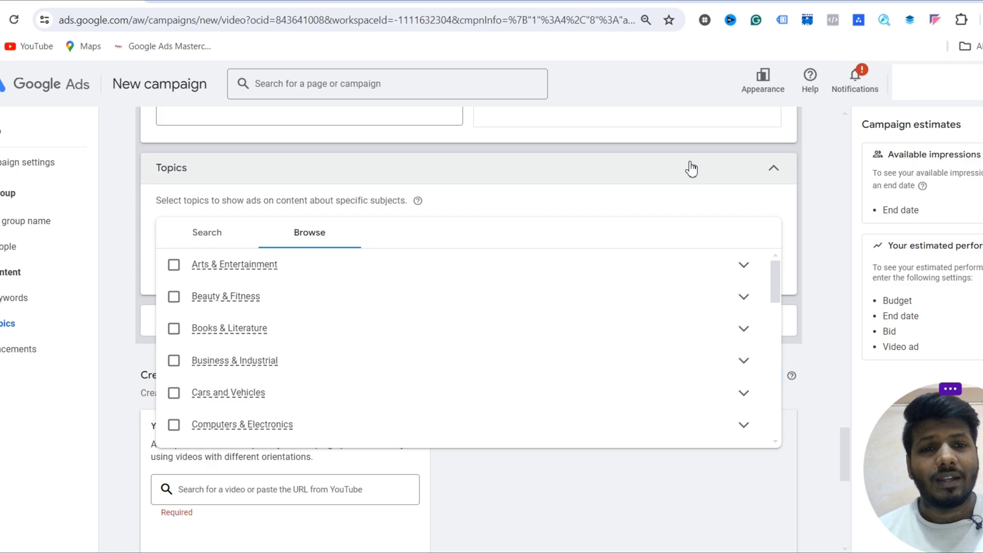
left_click(773, 167)
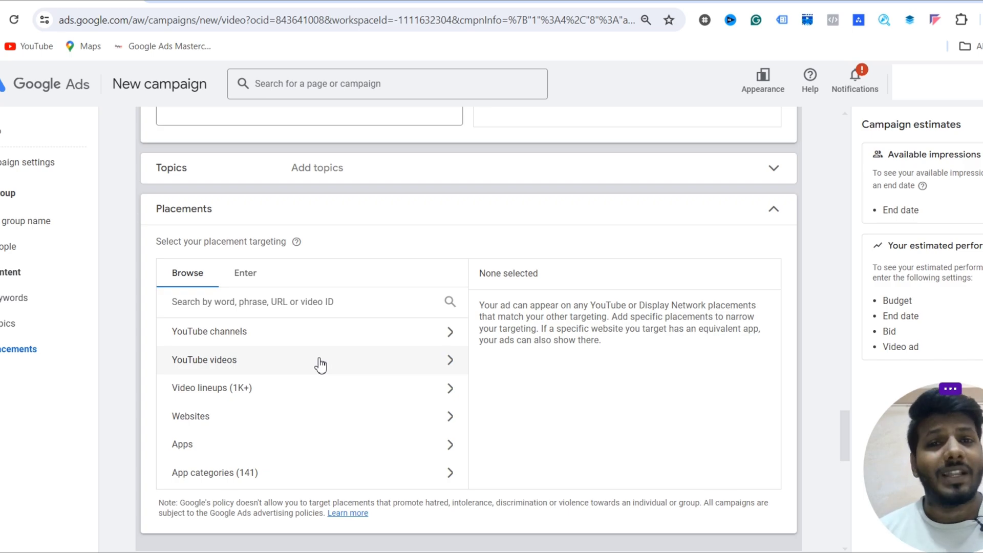
mouse_move(213, 387)
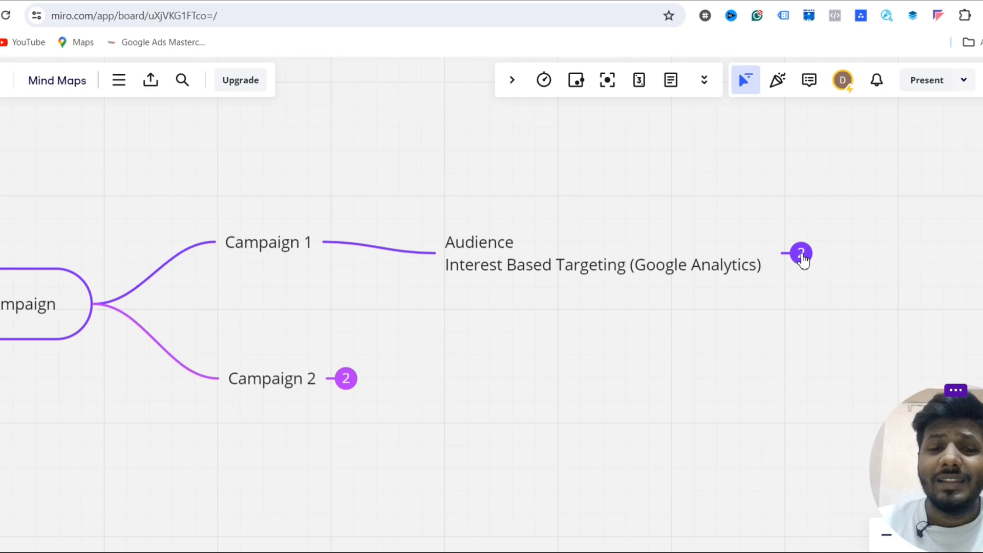
Unfold Campaign 1's audience to show its two ads and Campaign 2's Remarketing - Website Visitors branch
left_click(801, 254)
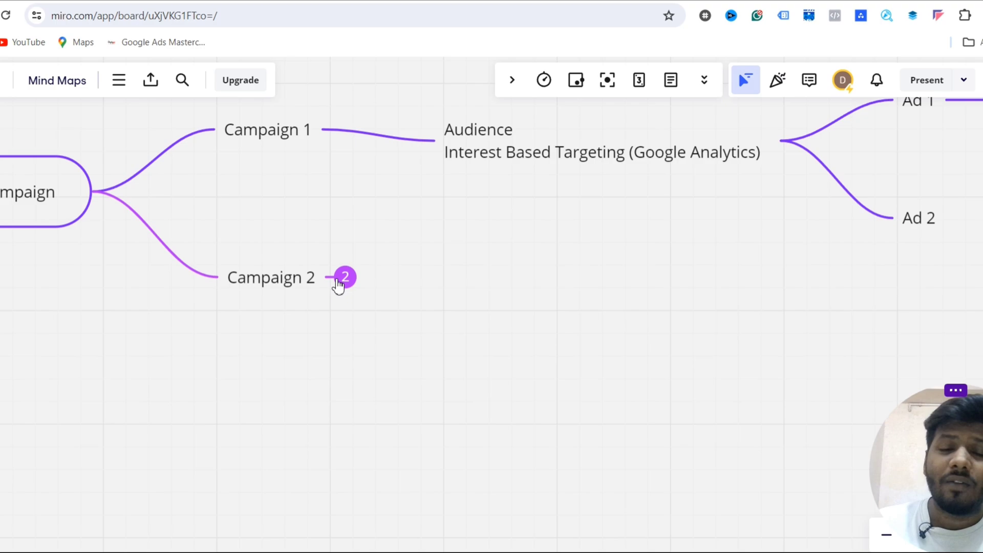
left_click(344, 277)
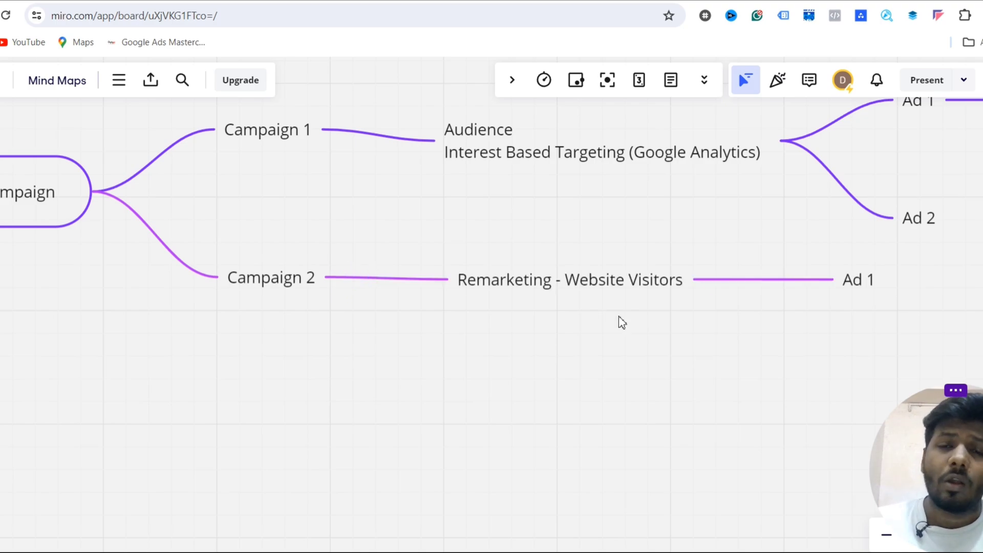
mouse_move(846, 341)
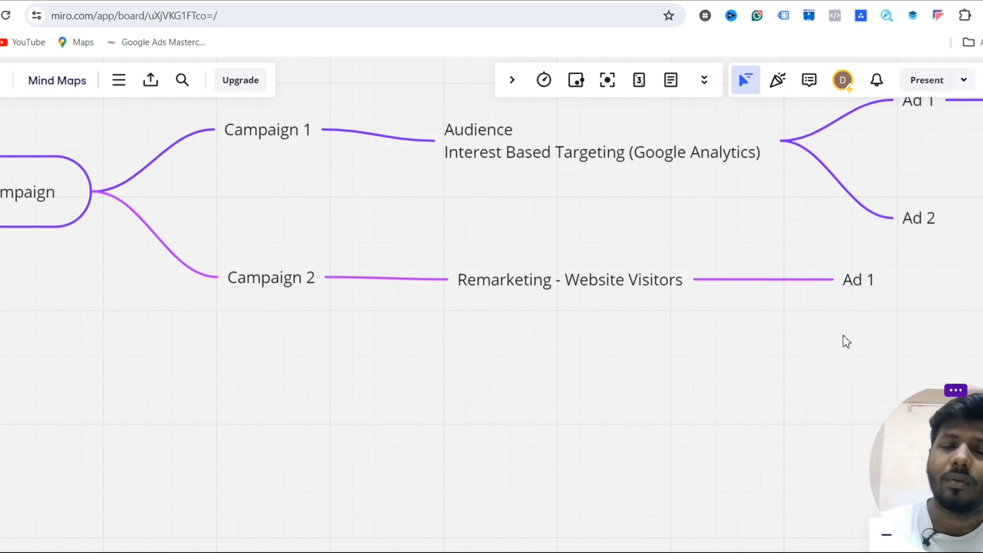
left_click(213, 10)
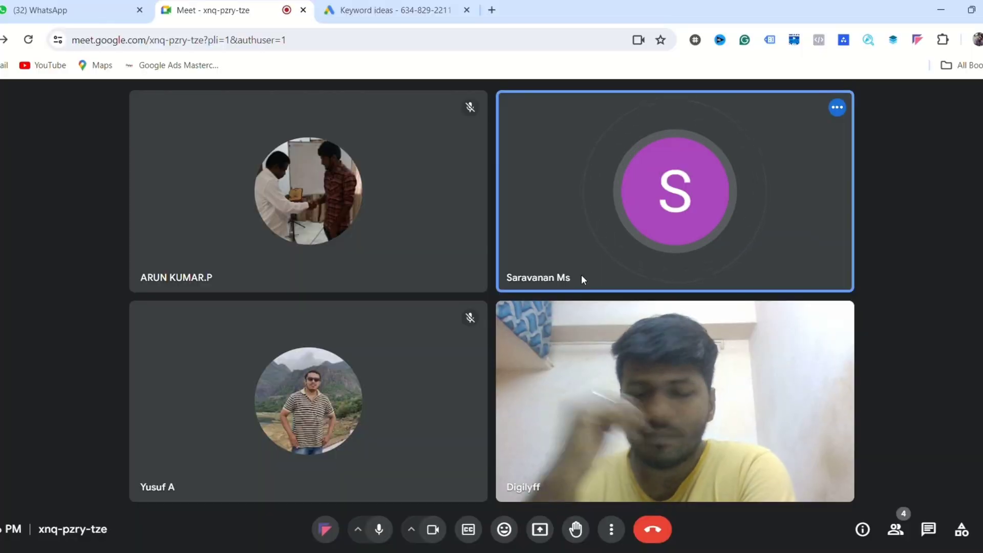